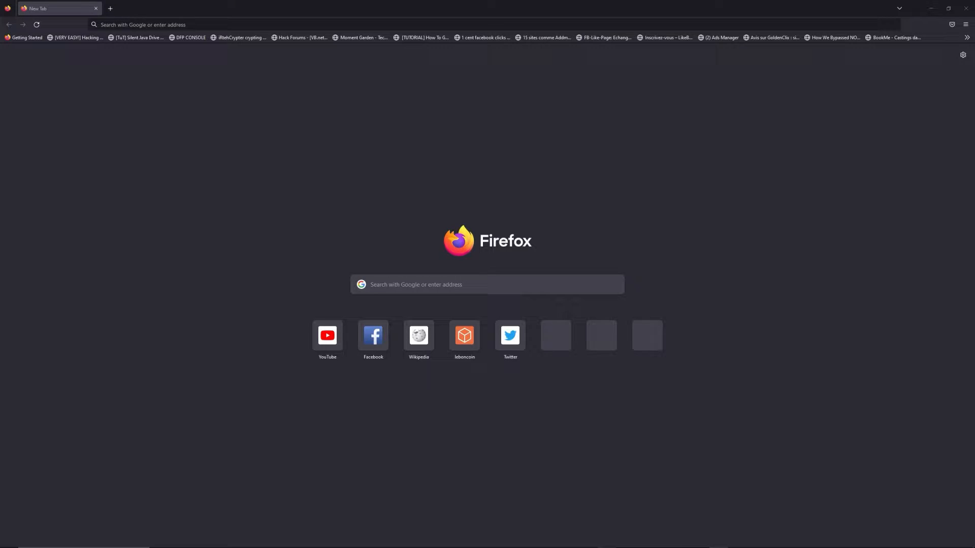
- Load the FreeWebTools 192.168 admin login guide via freewebtools.com/192.168 in a new tab
{"action": "type", "text": "freewebtools.com/192."}
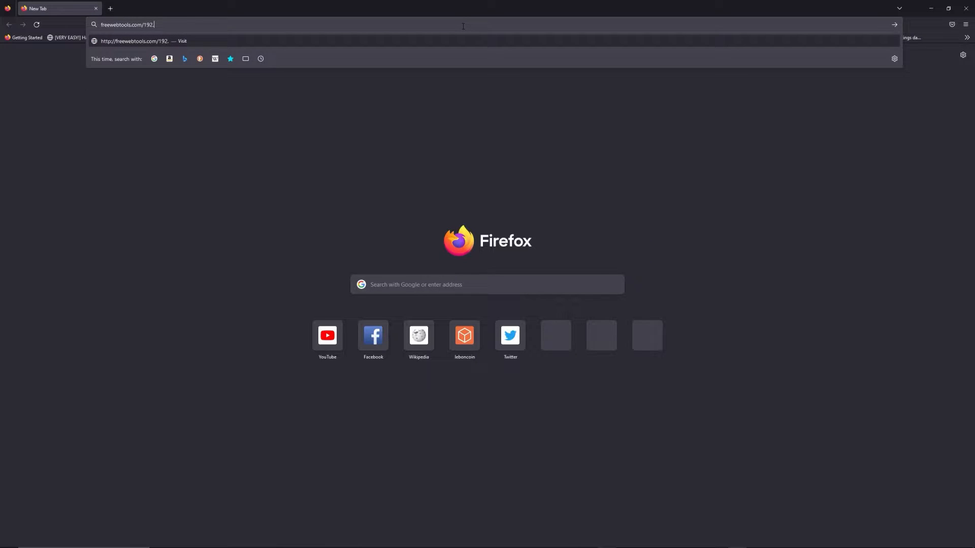
{"action": "type", "text": "168/"}
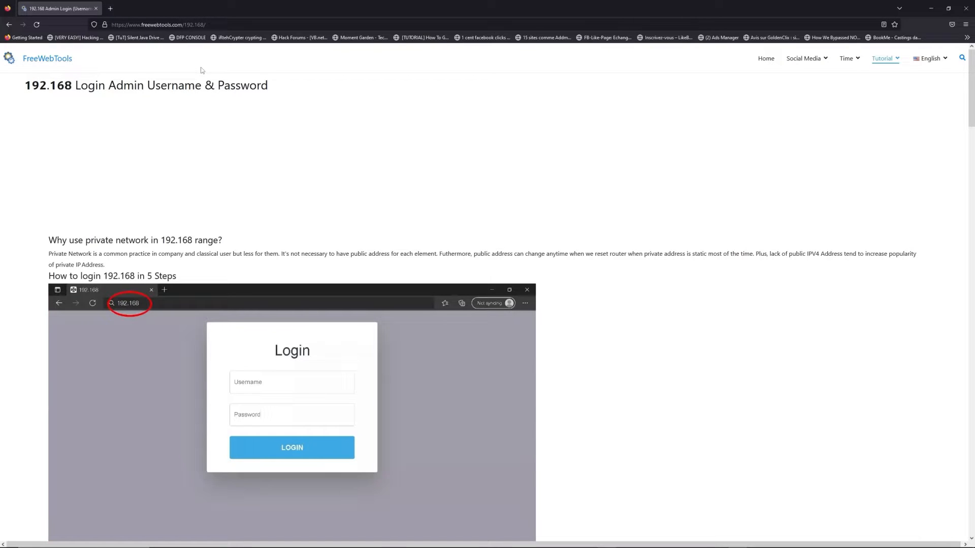
{"action": "scroll", "scroll_direction": "down", "scroll_amount": 3}
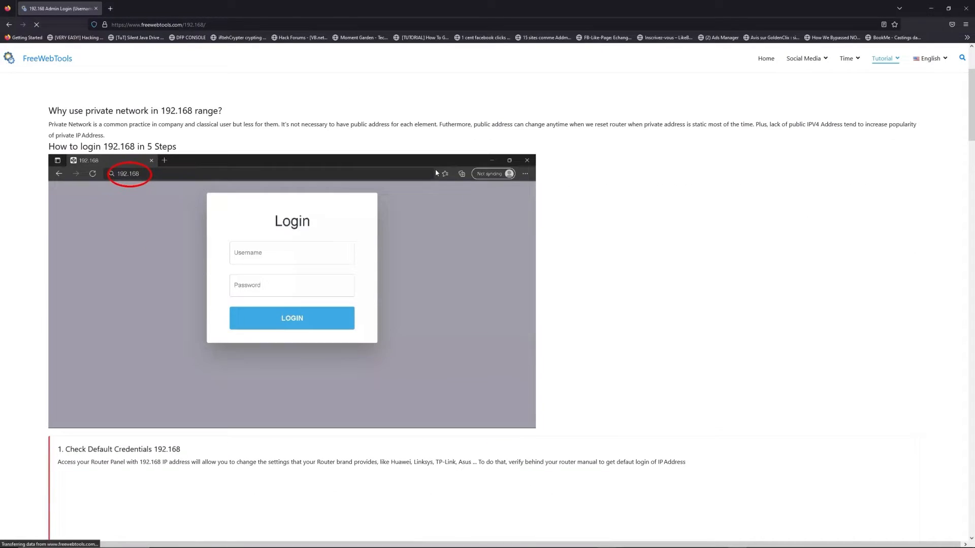
{"action": "scroll", "scroll_direction": "down", "scroll_amount": 3}
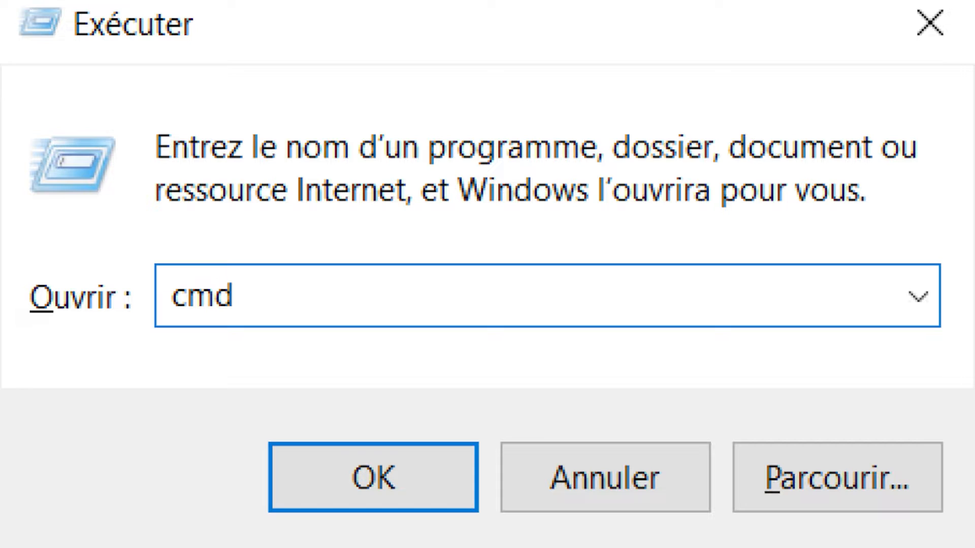
- Confirm the Run dialog's OK button to start cmd
{"action": "left_click", "coordinate": [372, 478]}
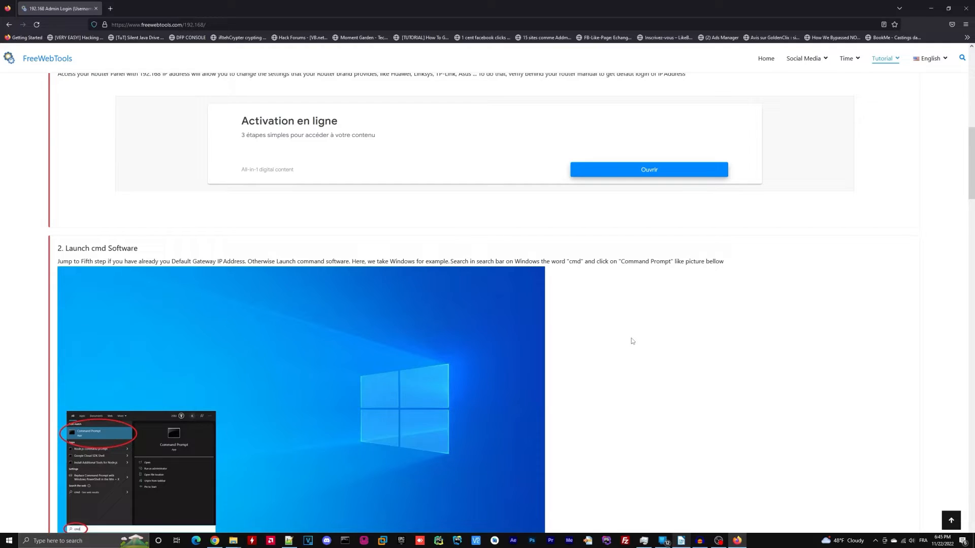
- Filter the router username and password list with the search term 192.168.1.1
{"action": "scroll", "scroll_direction": "down", "scroll_amount": 3}
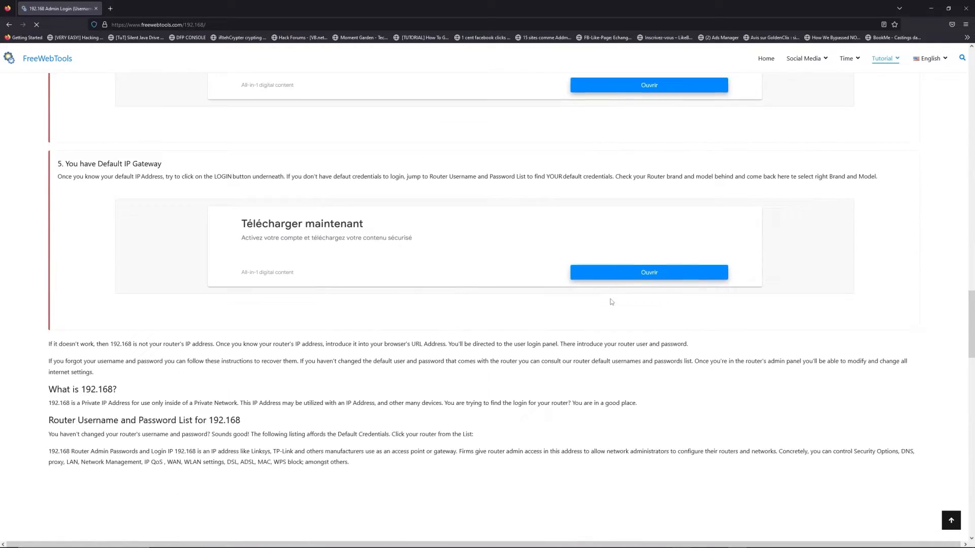
{"action": "scroll", "scroll_direction": "down", "scroll_amount": 3}
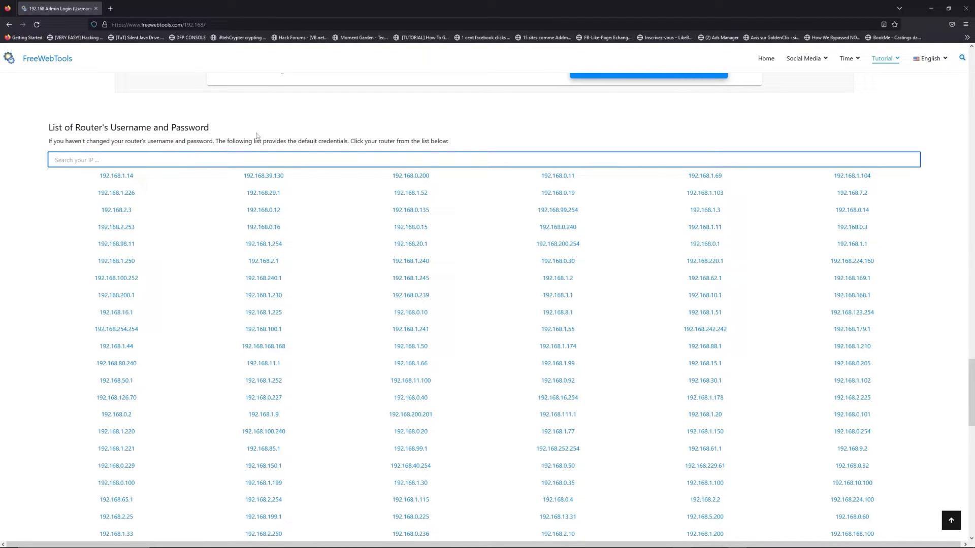
{"action": "mouse_move", "coordinate": [235, 138]}
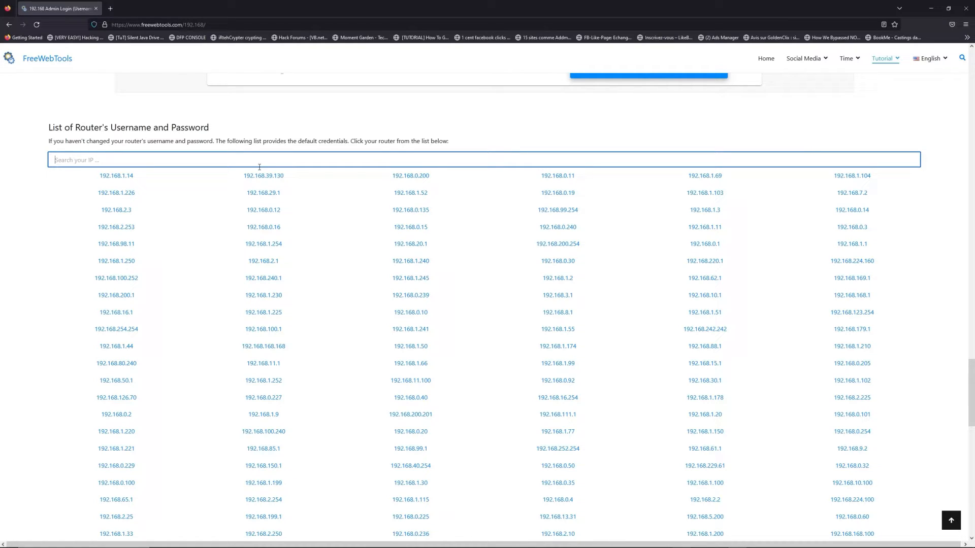
{"action": "type", "text": "192.168.1.1"}
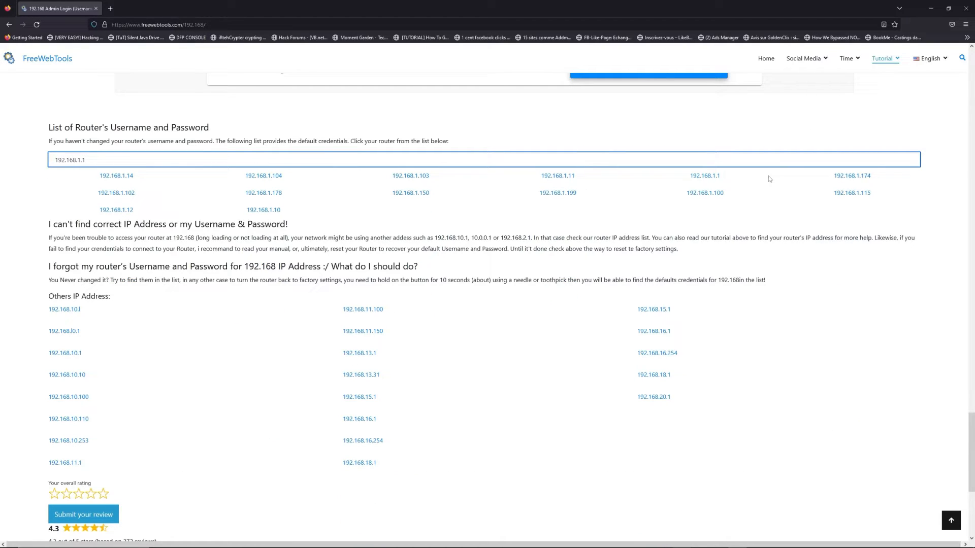
- Show the 192.168.1.1 default credentials page and select a router brand to list its logins
{"action": "left_click", "coordinate": [705, 176]}
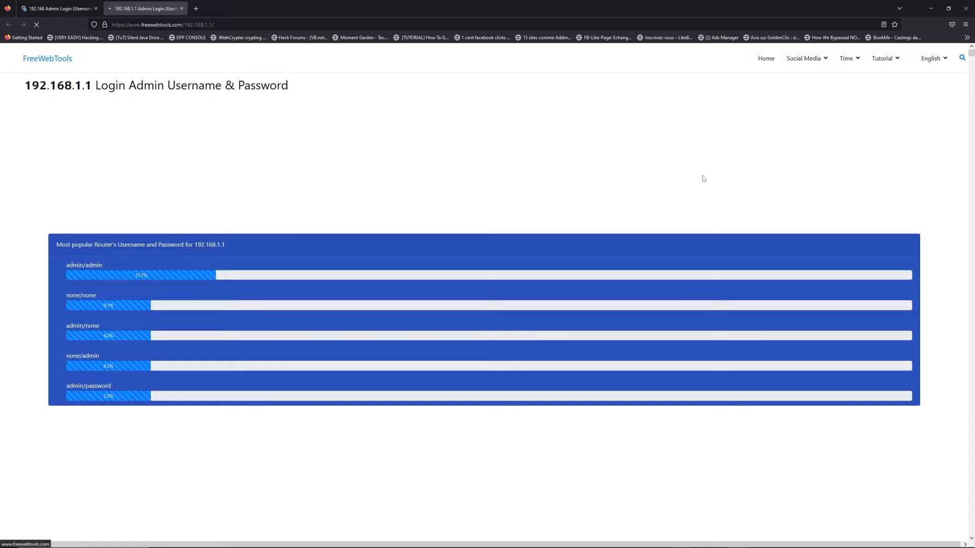
{"action": "scroll", "scroll_direction": "down", "scroll_amount": 3}
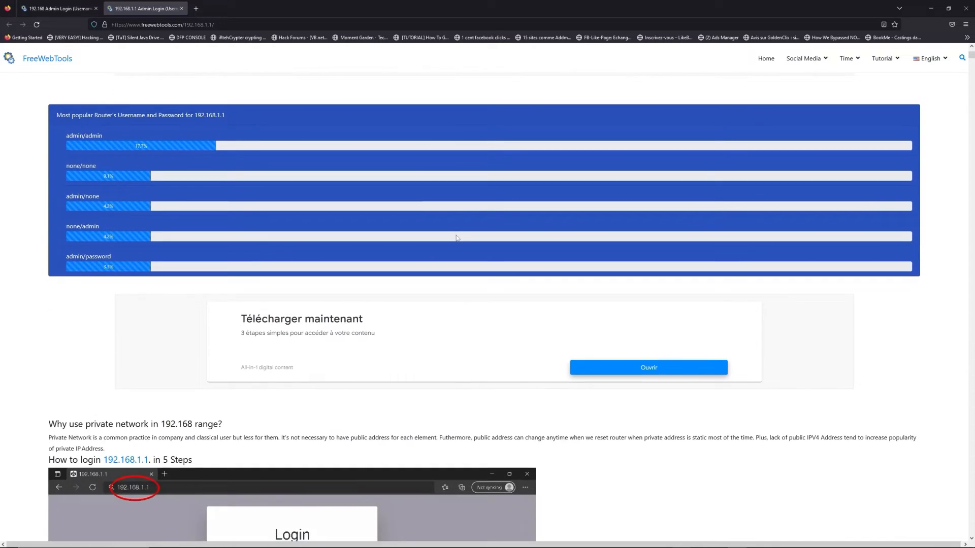
{"action": "scroll", "scroll_direction": "down", "scroll_amount": 3}
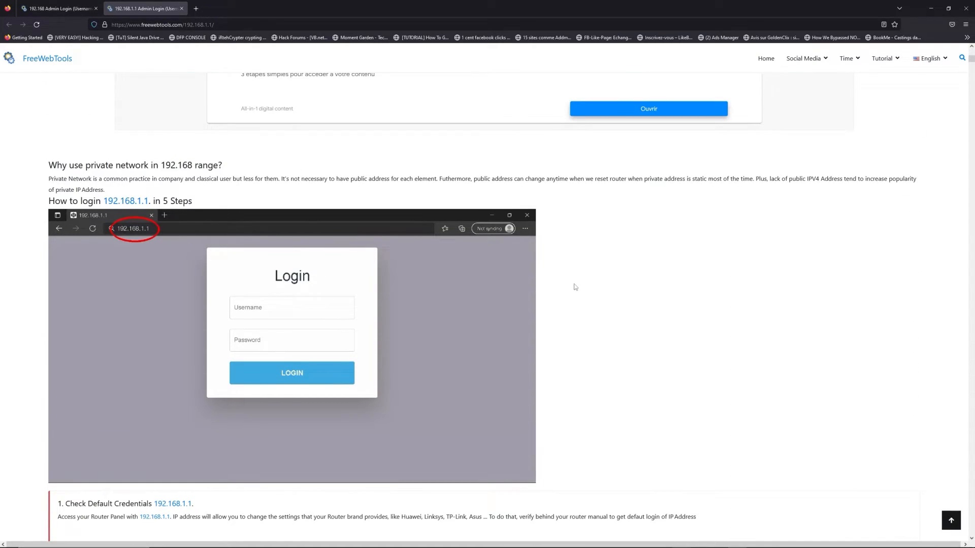
{"action": "scroll", "scroll_direction": "down", "scroll_amount": 3}
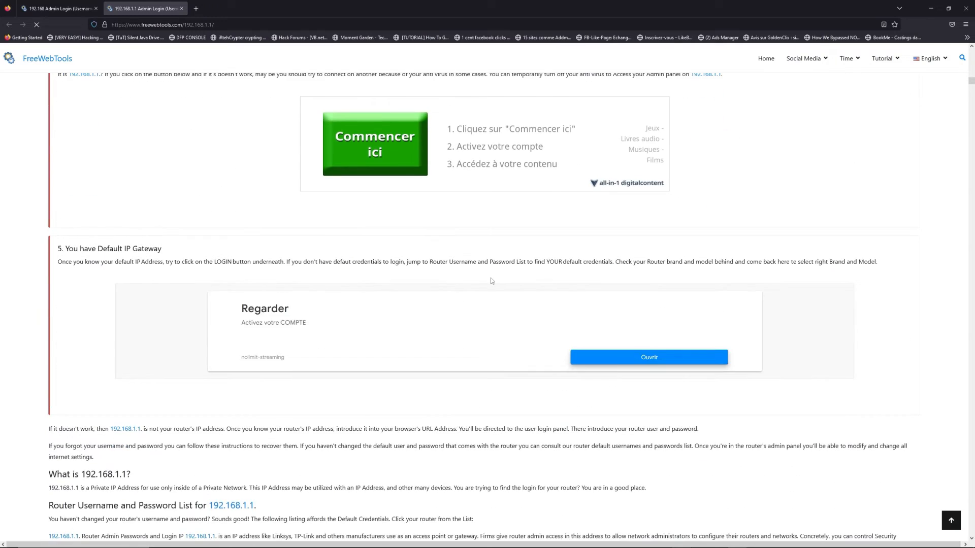
{"action": "scroll", "scroll_direction": "down", "scroll_amount": 3}
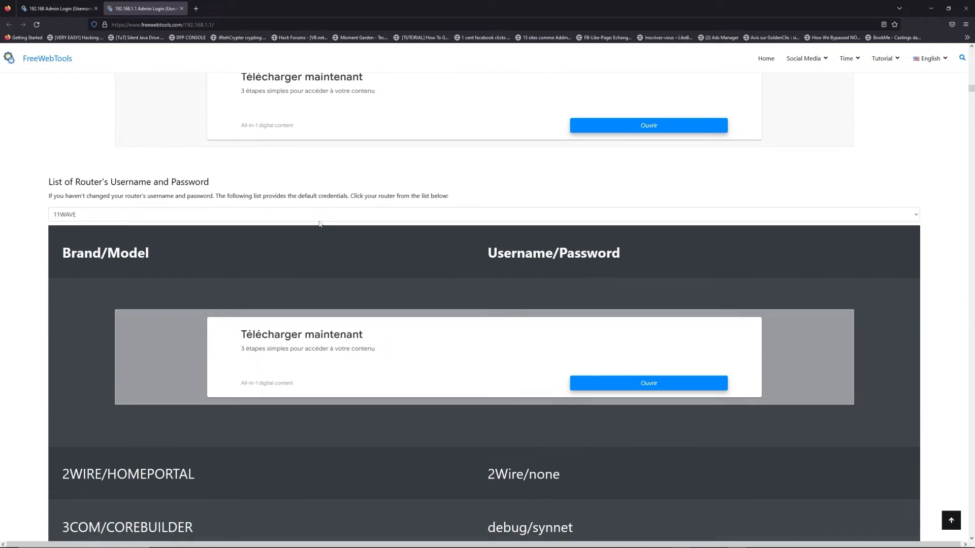
{"action": "left_click", "coordinate": [481, 212]}
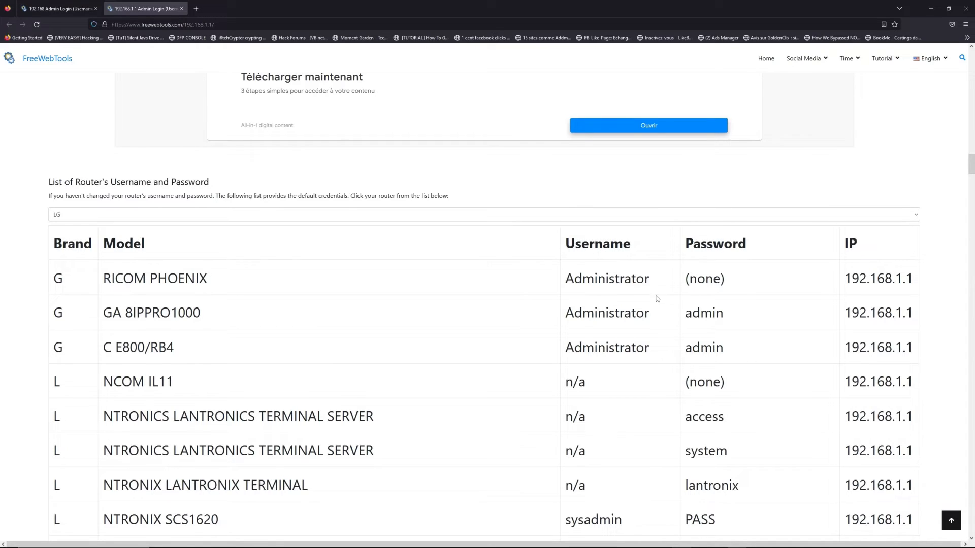
{"action": "scroll", "scroll_direction": "down", "scroll_amount": 3}
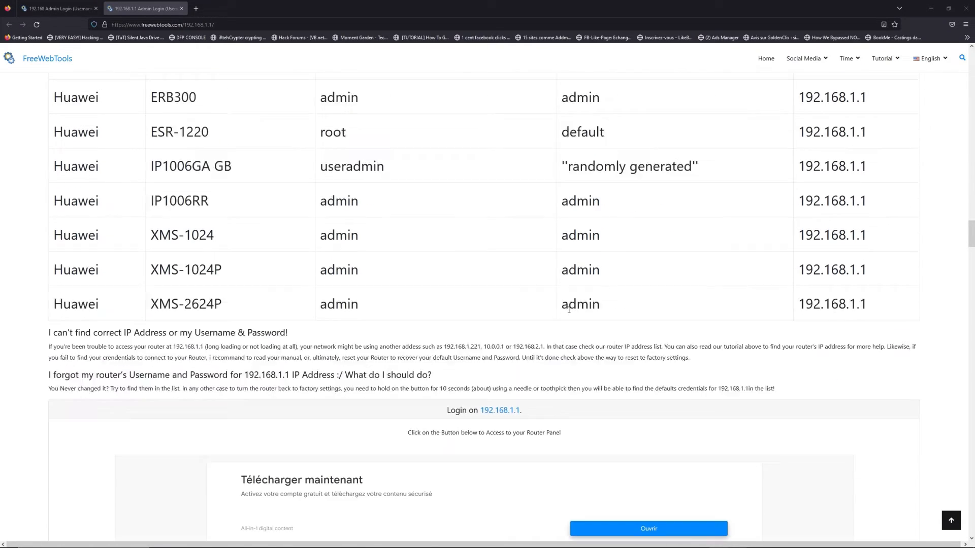
{"action": "scroll", "scroll_direction": "down", "scroll_amount": 3}
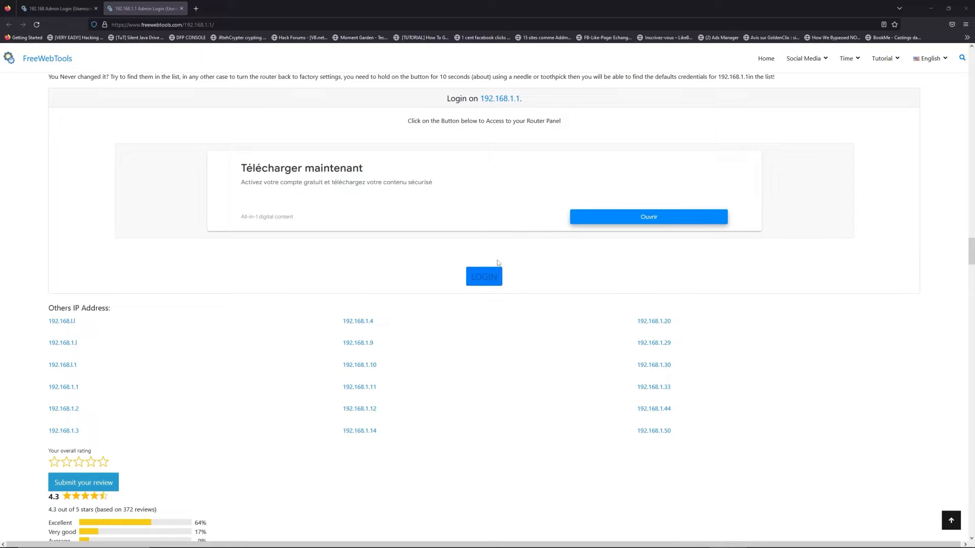
- Launch the router's own login page at 192.168.1.1 in a new tab via LOGIN
{"action": "left_click", "coordinate": [483, 276]}
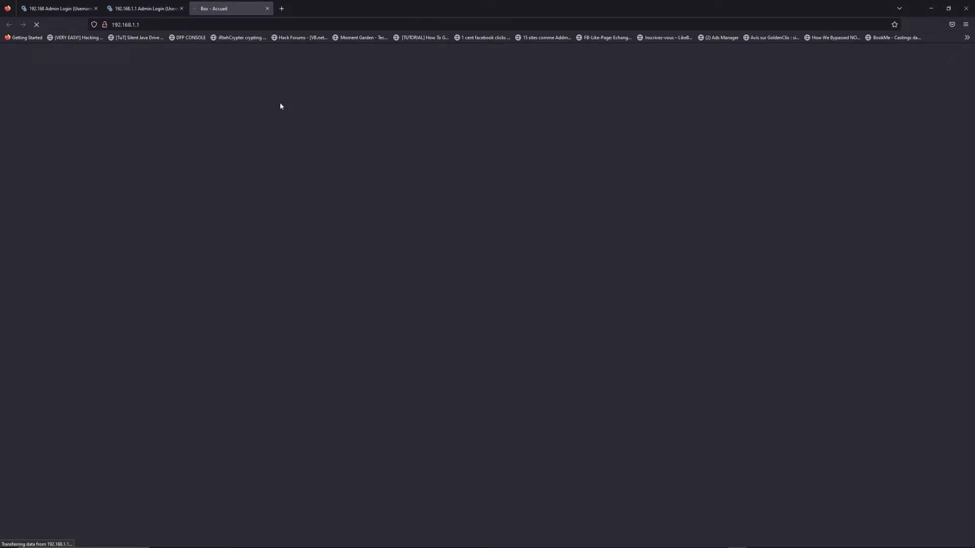